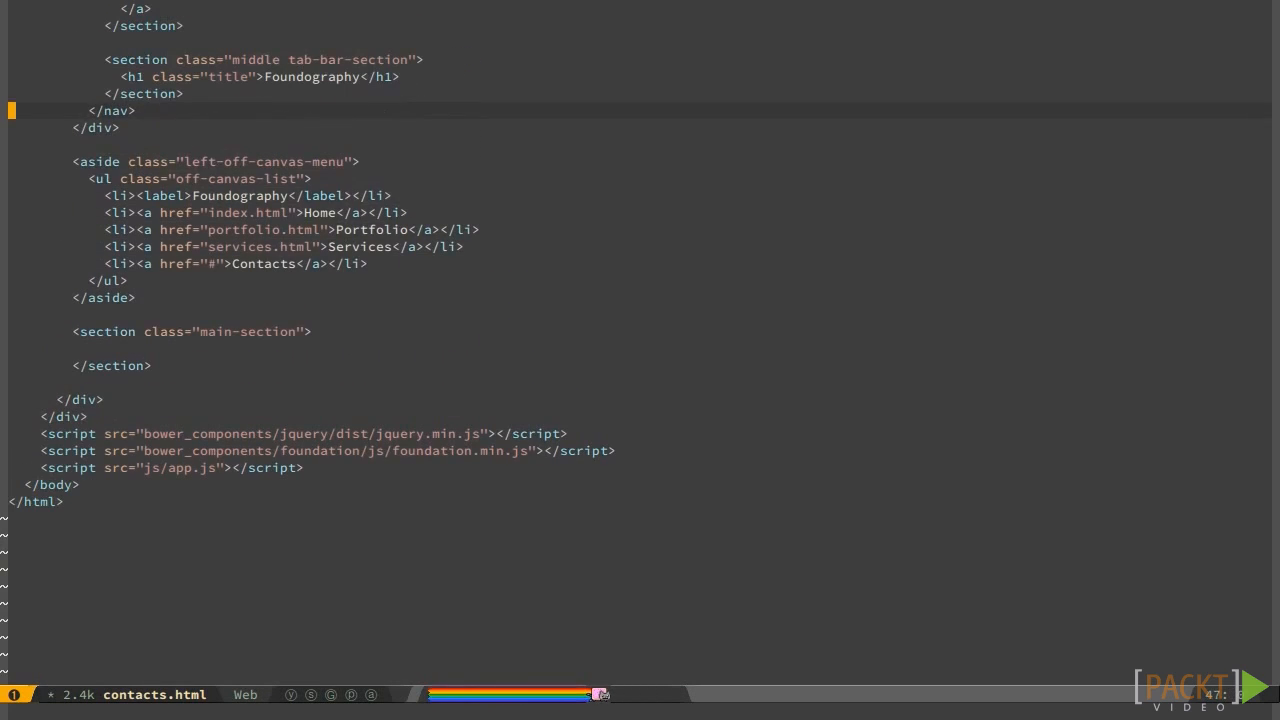
# Point the Contacts link to contact.html and start a div with class "contacts"
pyautogui.write('contact.html')
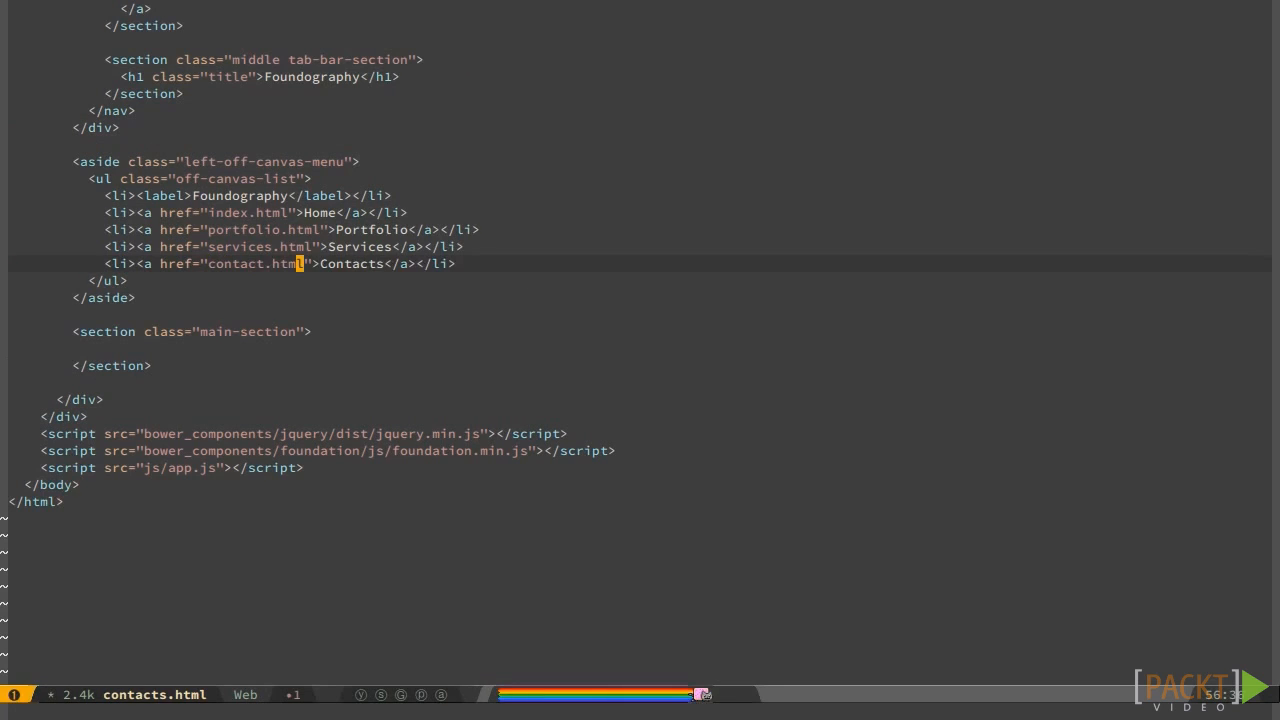
pyautogui.write('<div>')
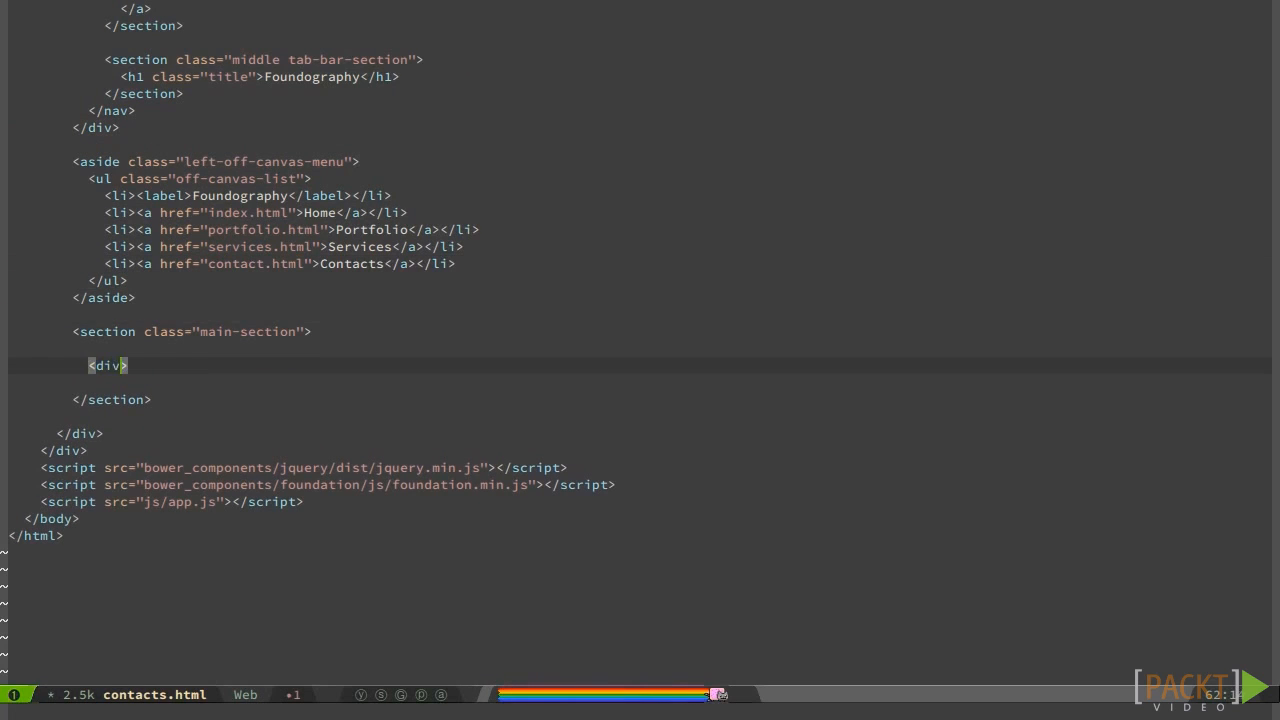
pyautogui.write('class="contacts"')
pyautogui.write('<dd class="active">')
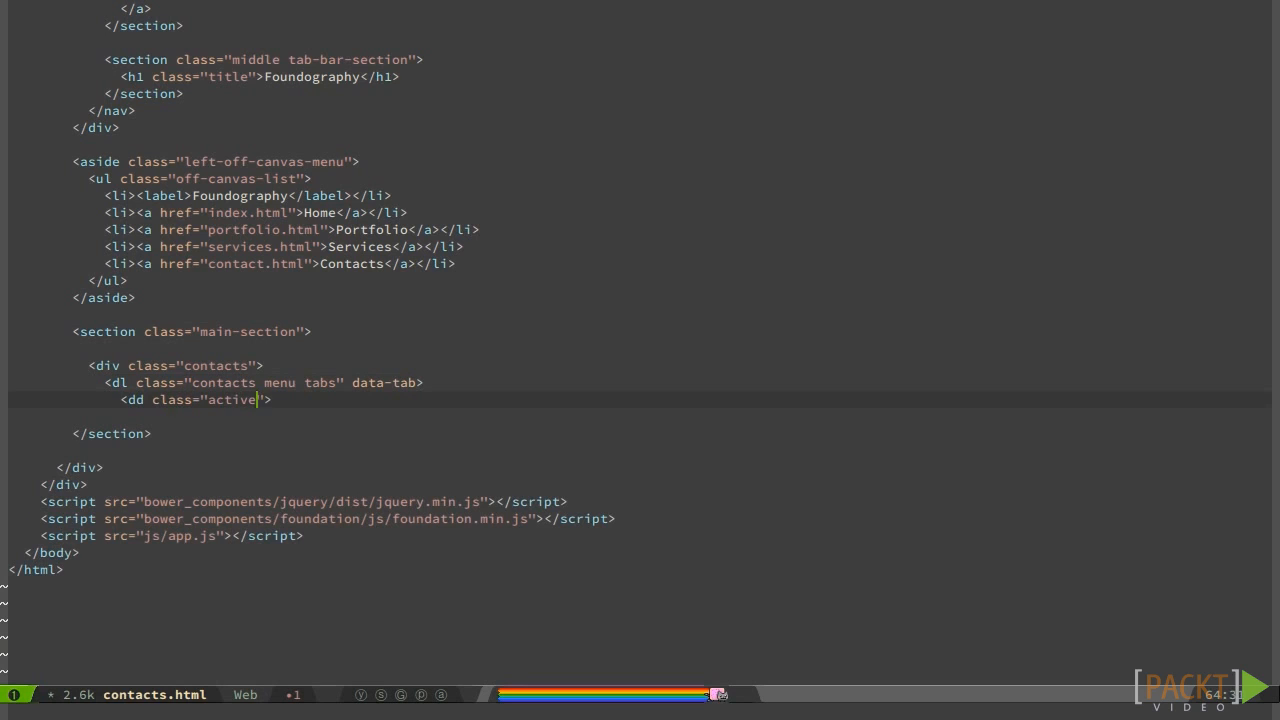
# Add tab links "Where We Are" to #where-we-are and "Contact Us" to #contact-us
pyautogui.write('<a href="">')
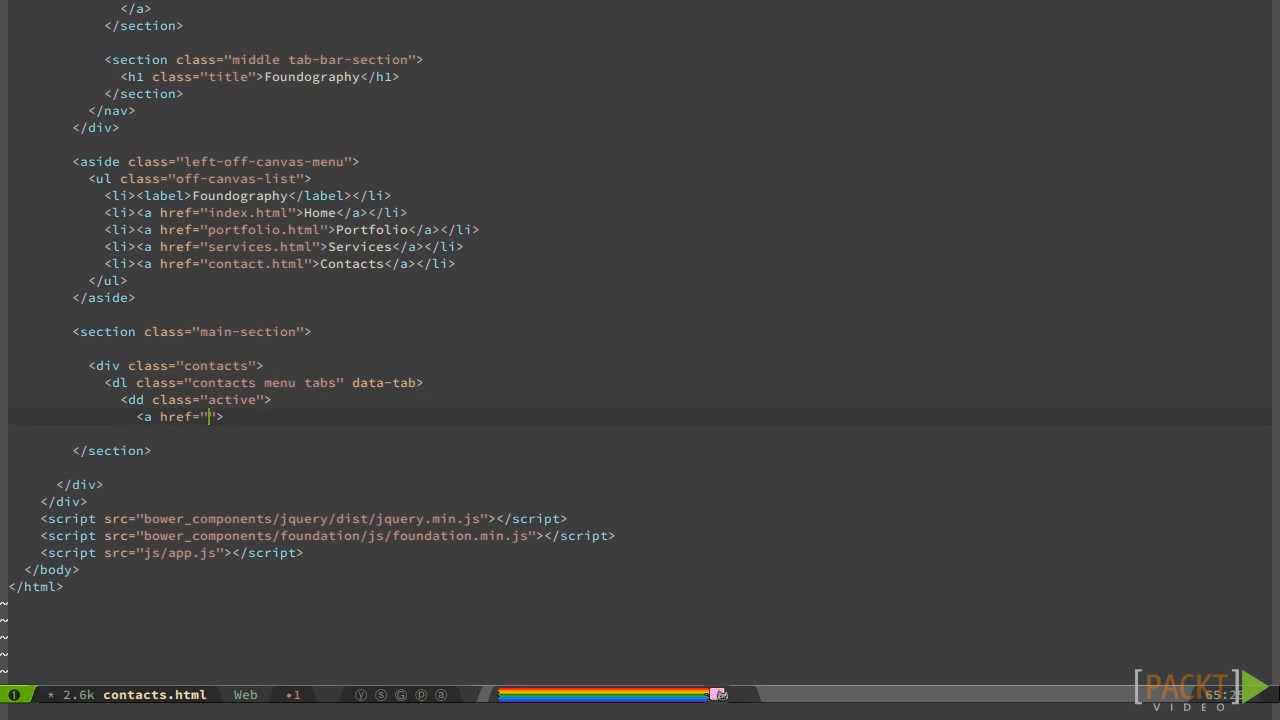
pyautogui.write('#where-we-are')
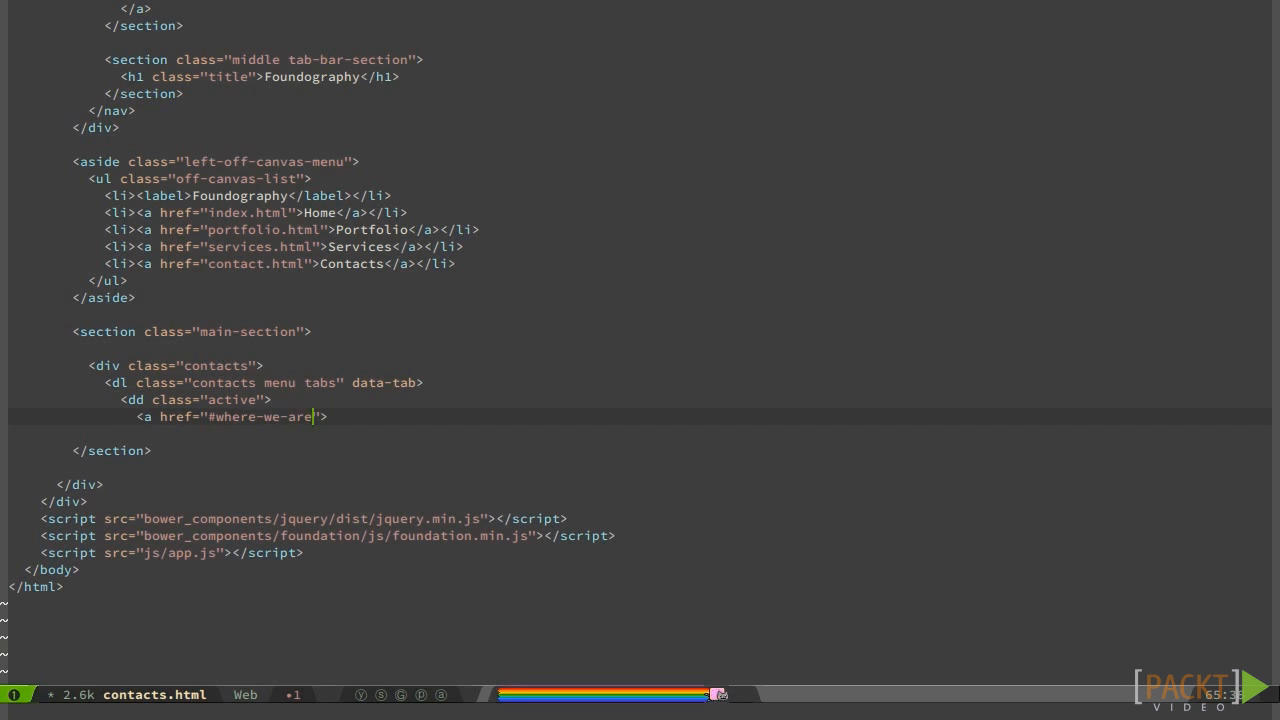
pyautogui.write('Where We Are</a>')
pyautogui.write('<dd><a href="#contac">')
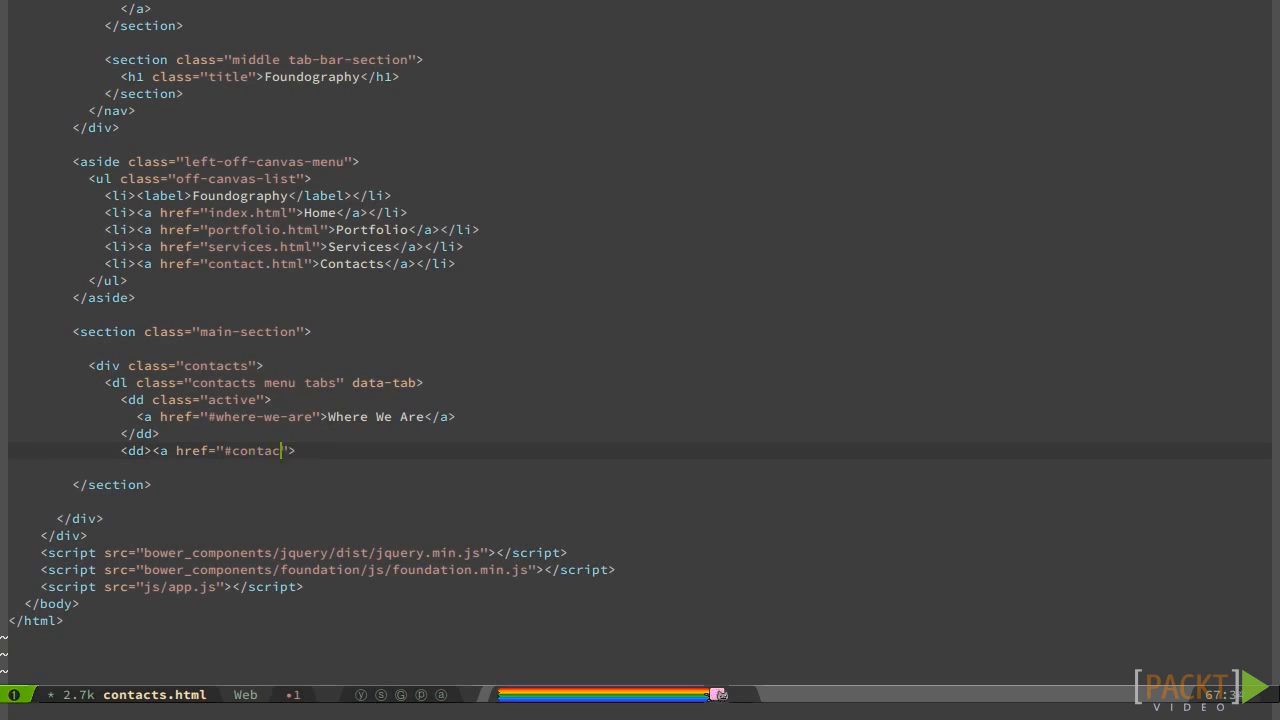
pyautogui.write('-us">Contact Us</a>')
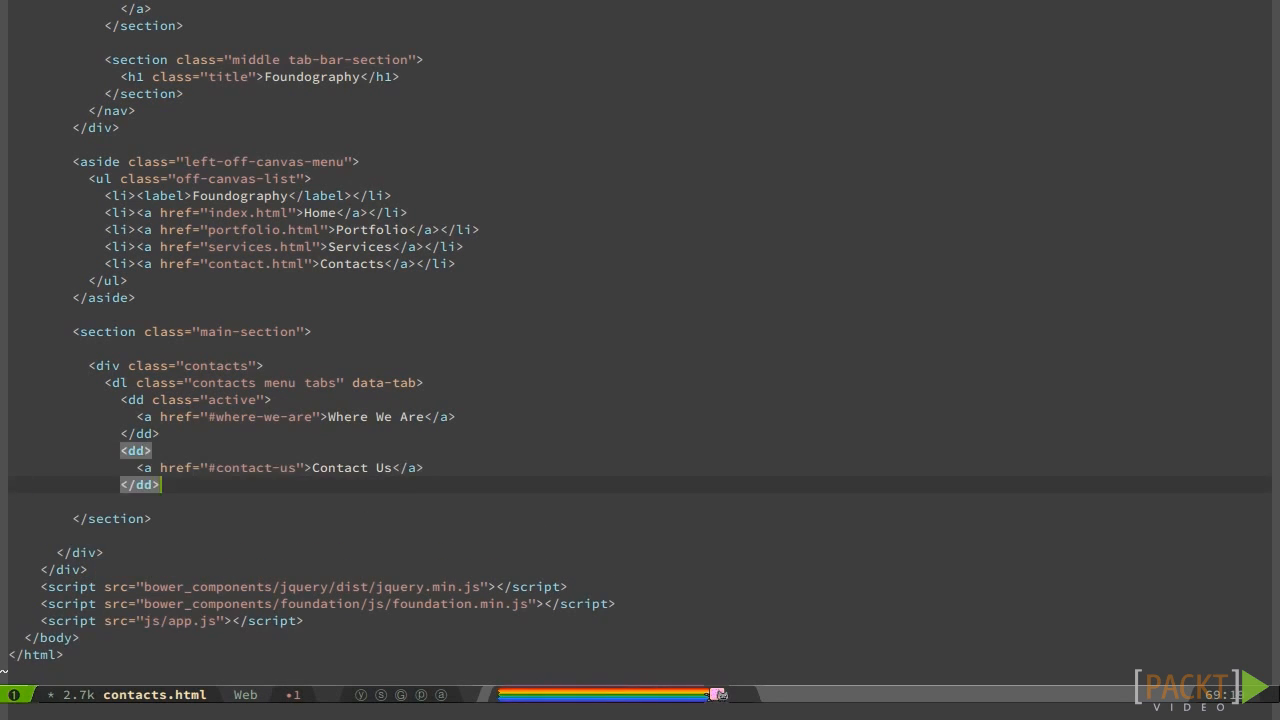
# Close the dl and start a tabs-content div with a content panel id="where-we-are"
pyautogui.write('</dl>')
pyautogui.write('<div class="">')
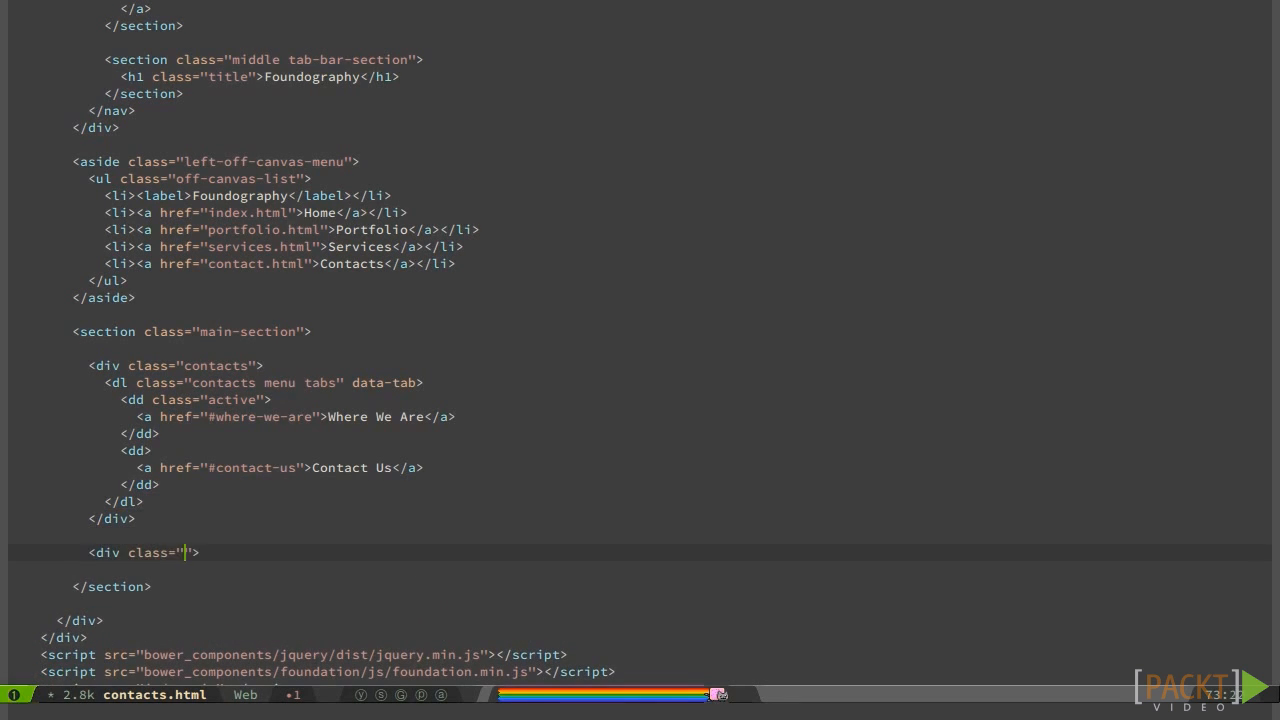
pyautogui.write('contacts content tabs-')
pyautogui.write('<div class="contacts tab active">')
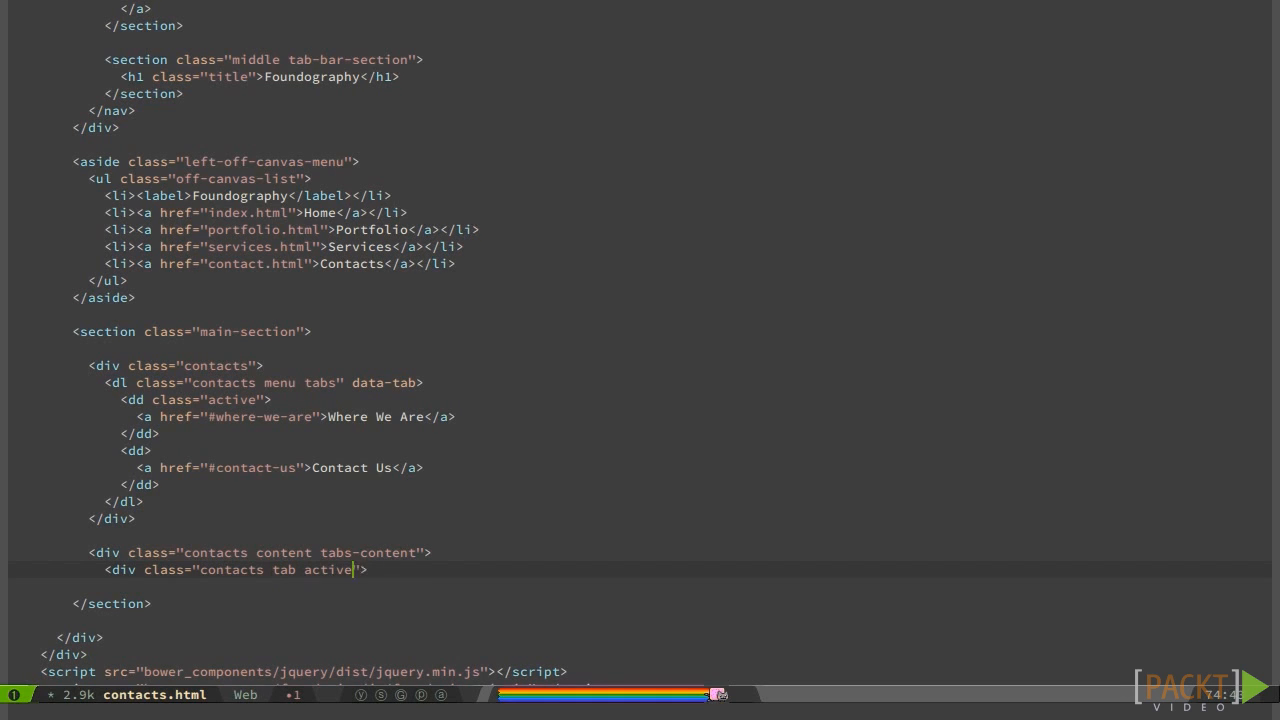
pyautogui.write('content" id="where-we-are')
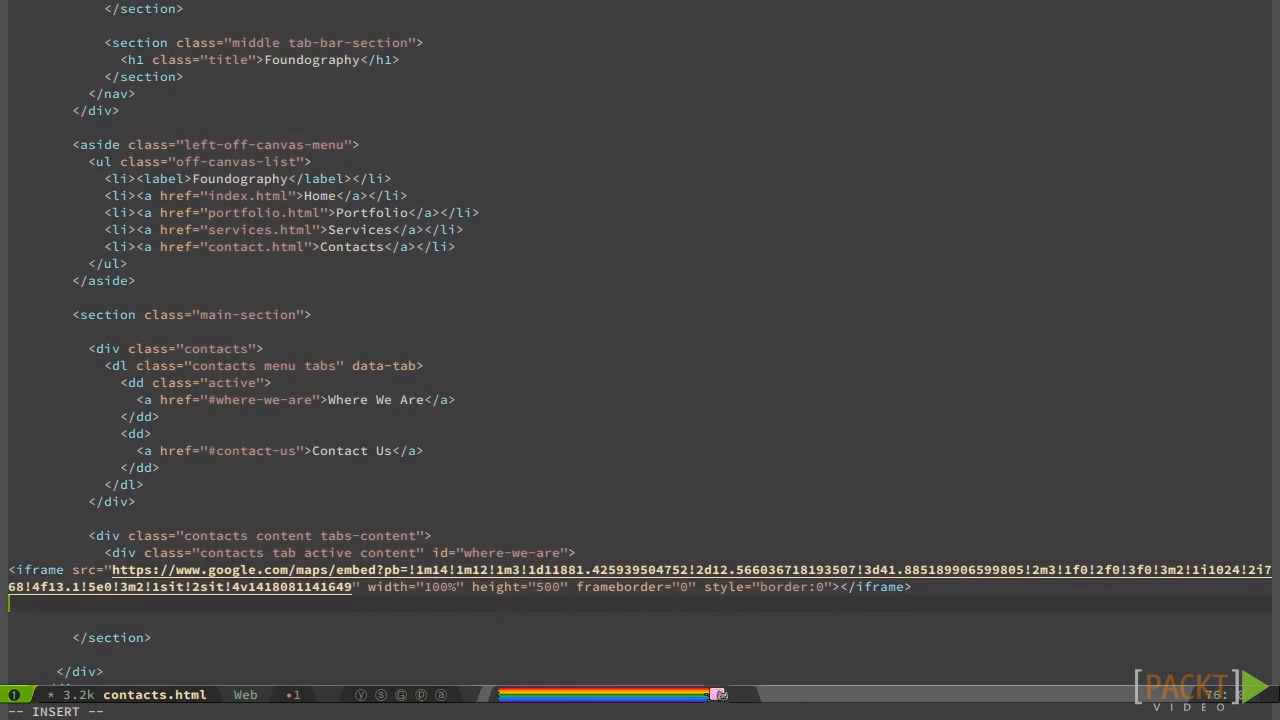
# Add the contact-us panel with a placehold.it CONTACT FORM image and save the file
pyautogui.write('<div>')
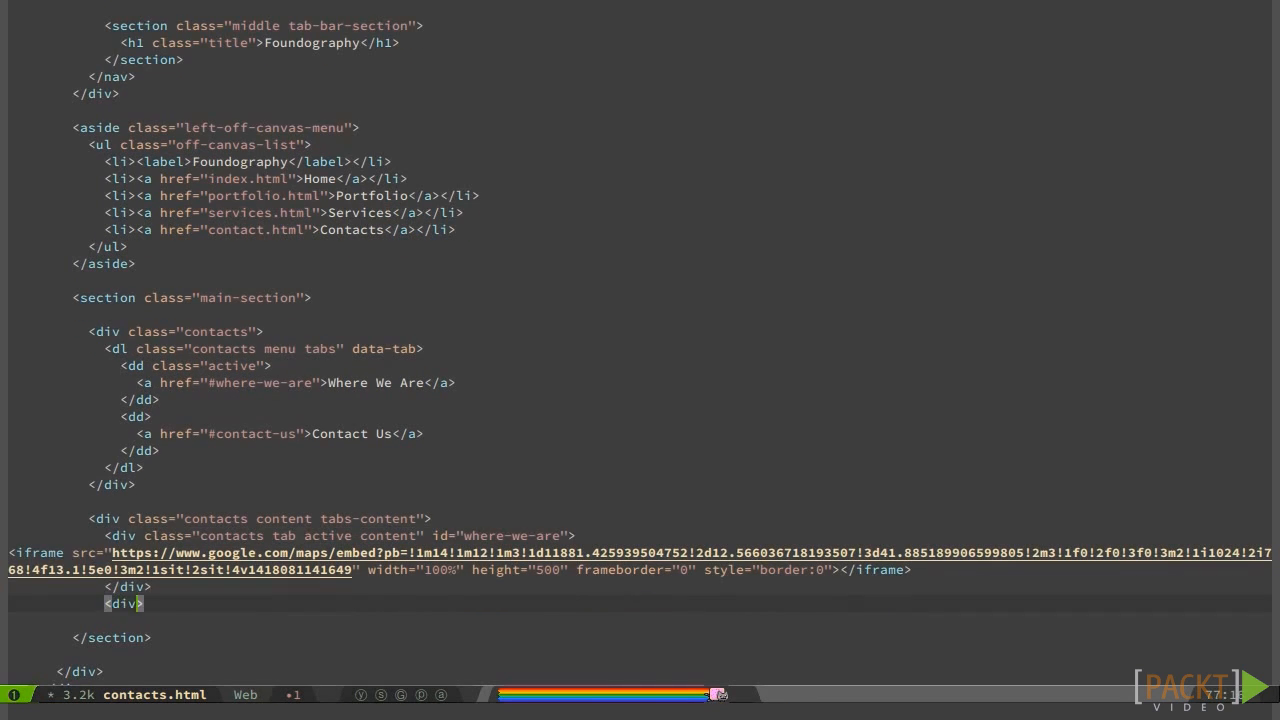
pyautogui.write('class="contacts"')
pyautogui.write('<img src="http://placehold.it/1000x500">')
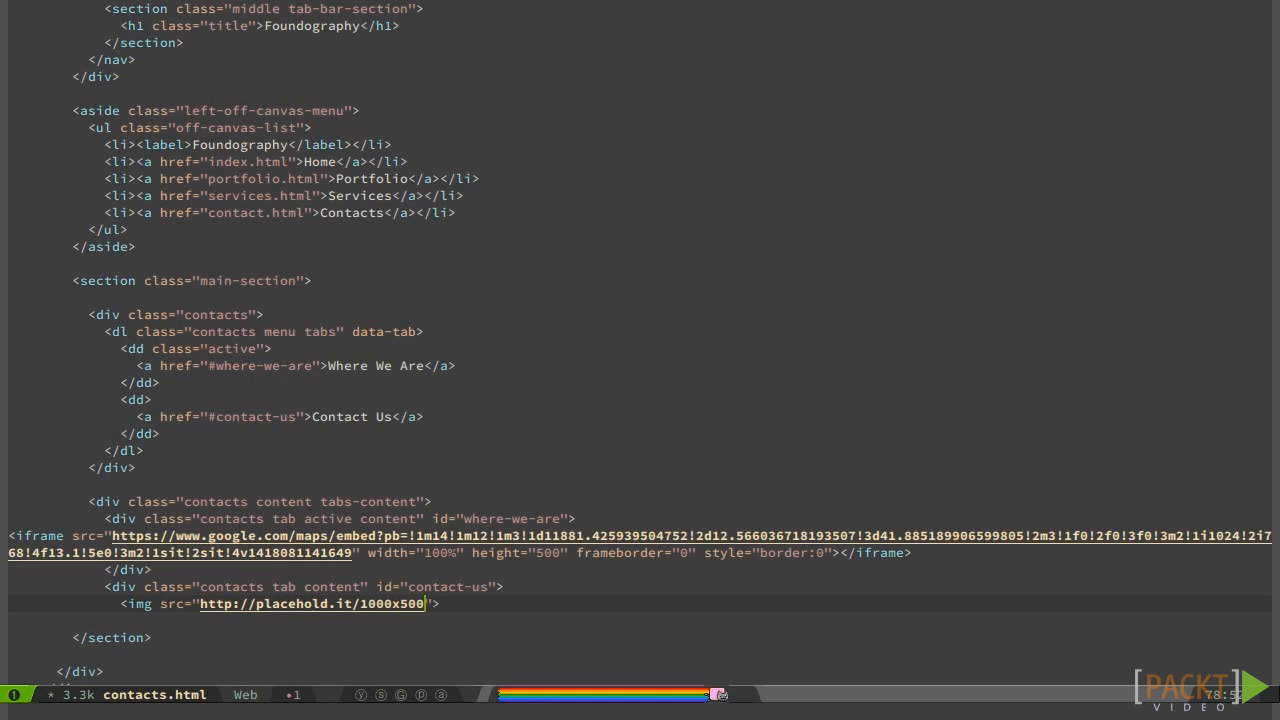
pyautogui.write('&text=CONTACT+FORM')
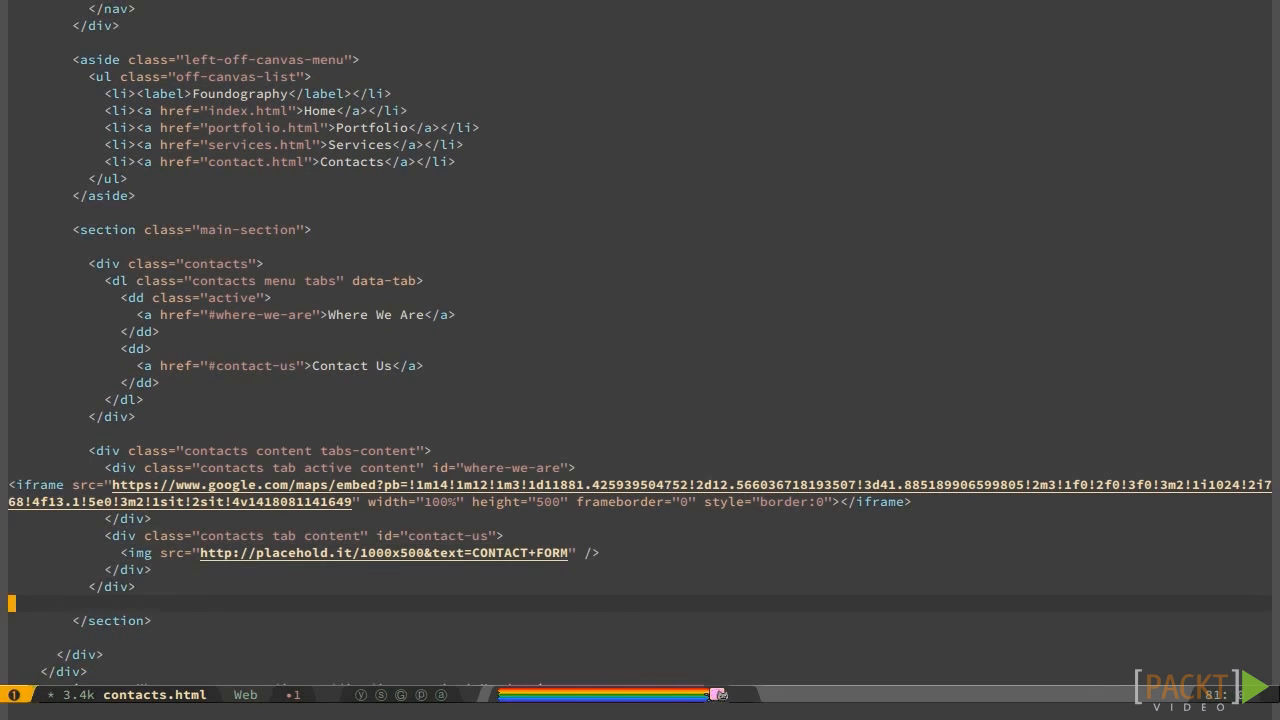
pyautogui.press('ctrl+s')
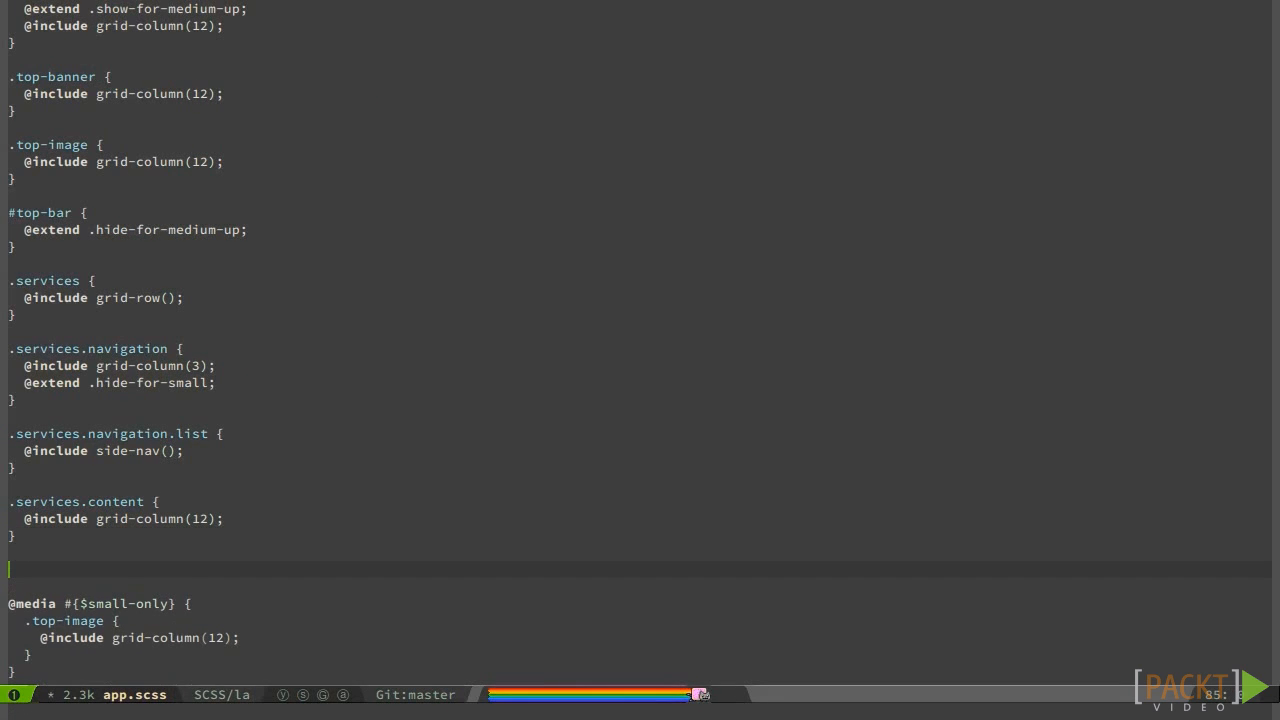
pyautogui.write('.contacts {')
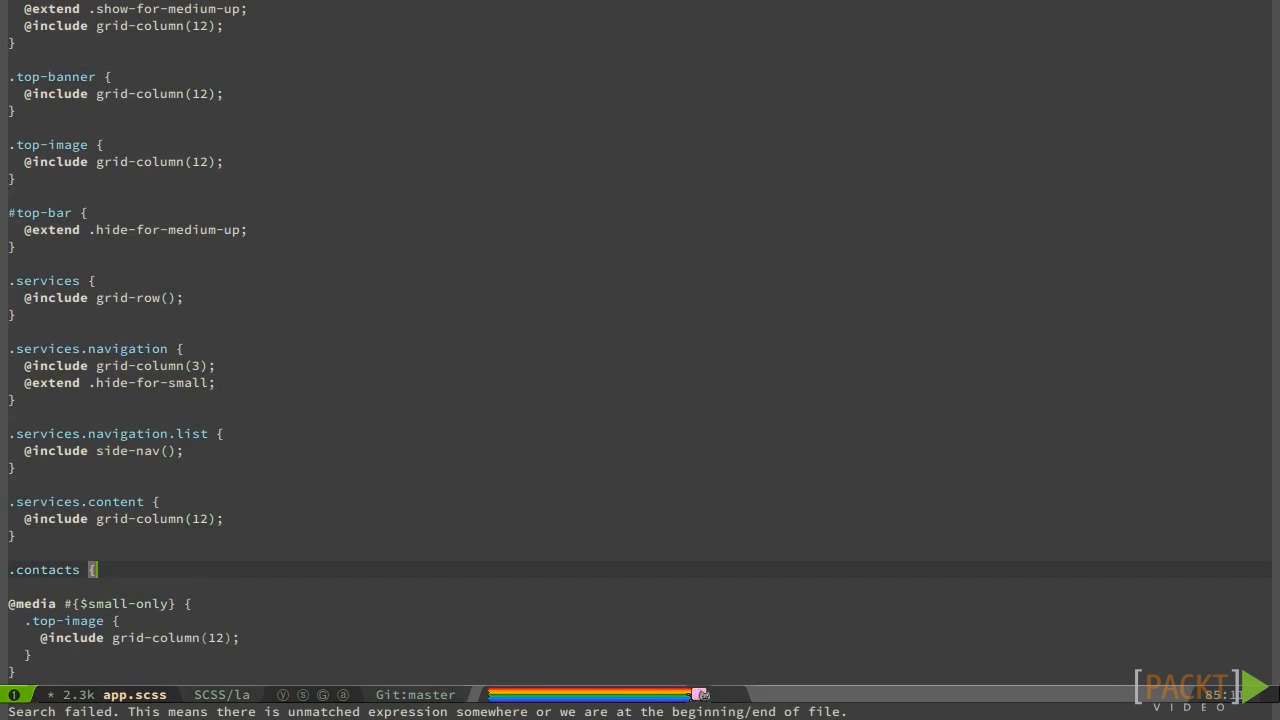
pyautogui.write('@include gr')
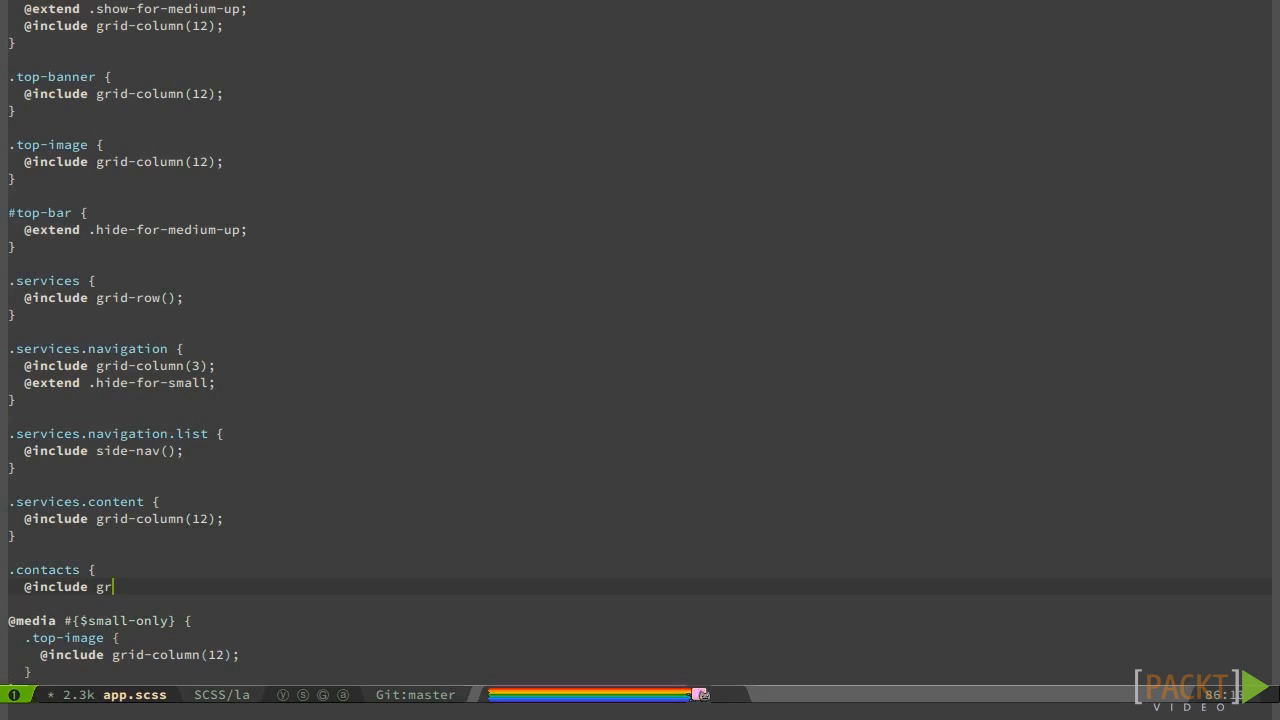
pyautogui.write('id-row();')
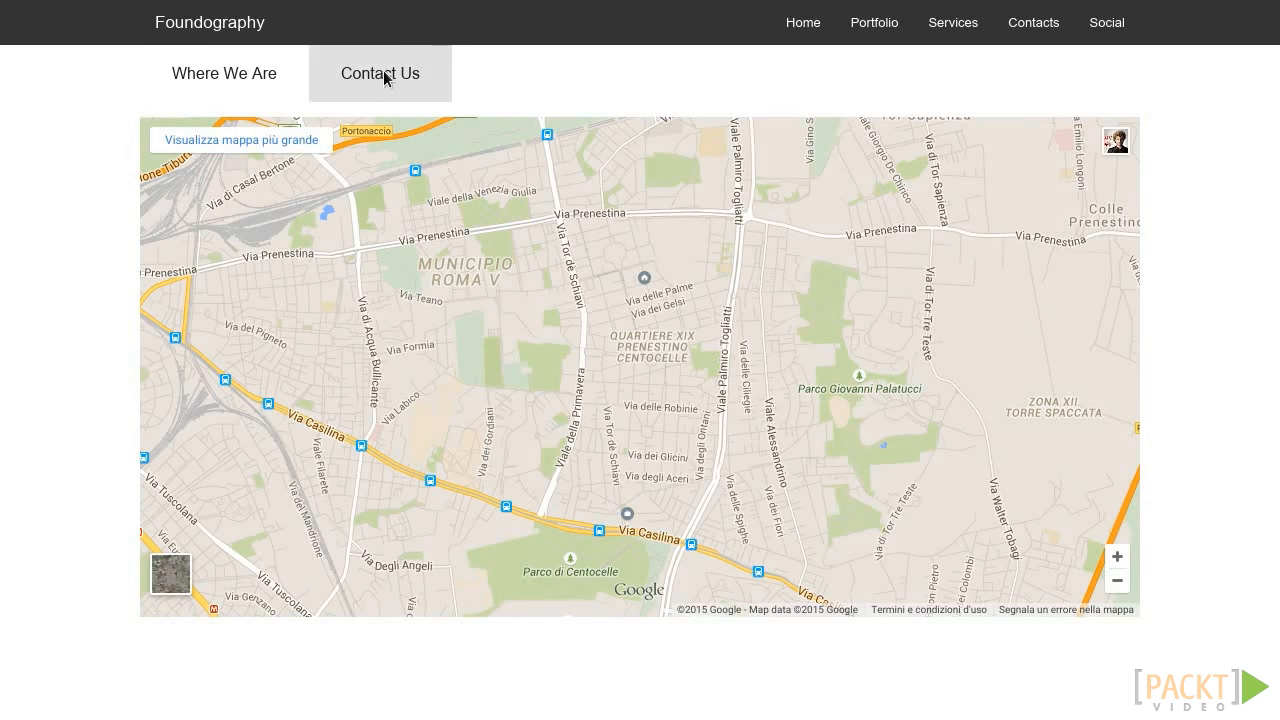
# Switch the contacts page back to the Where We Are tab showing the map
pyautogui.click(224, 72)
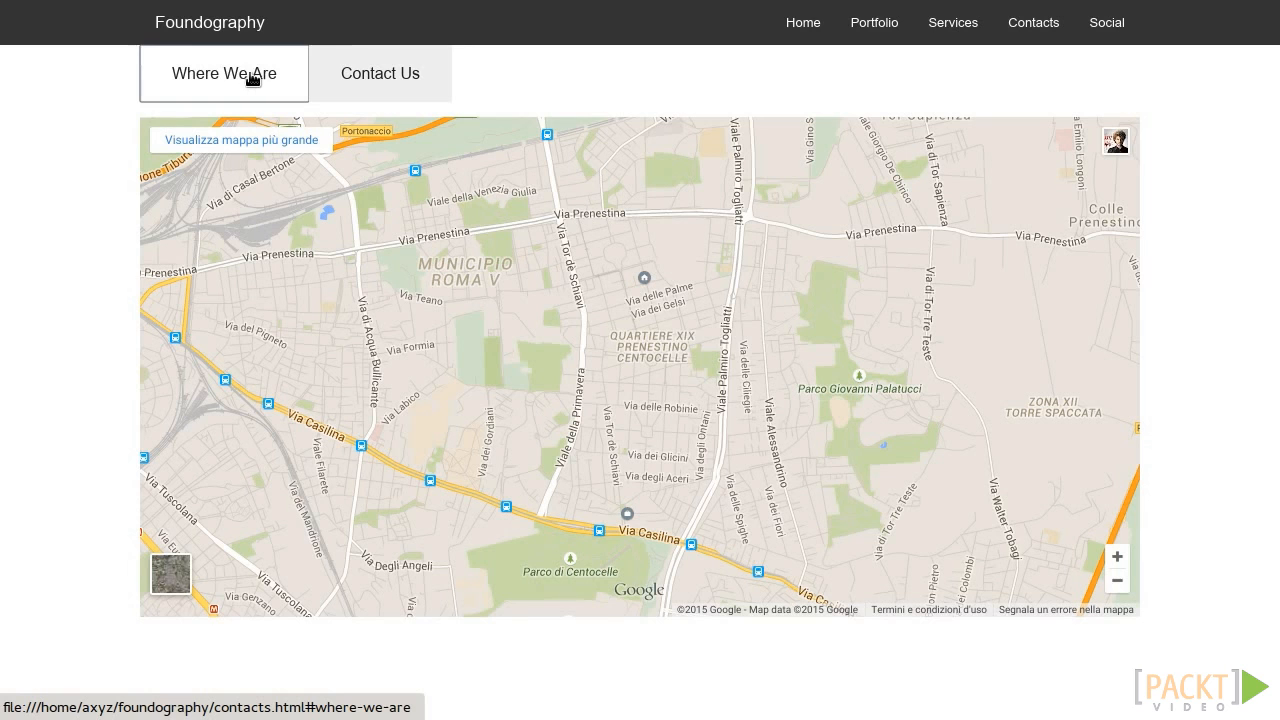
pyautogui.moveTo(1244, 696)
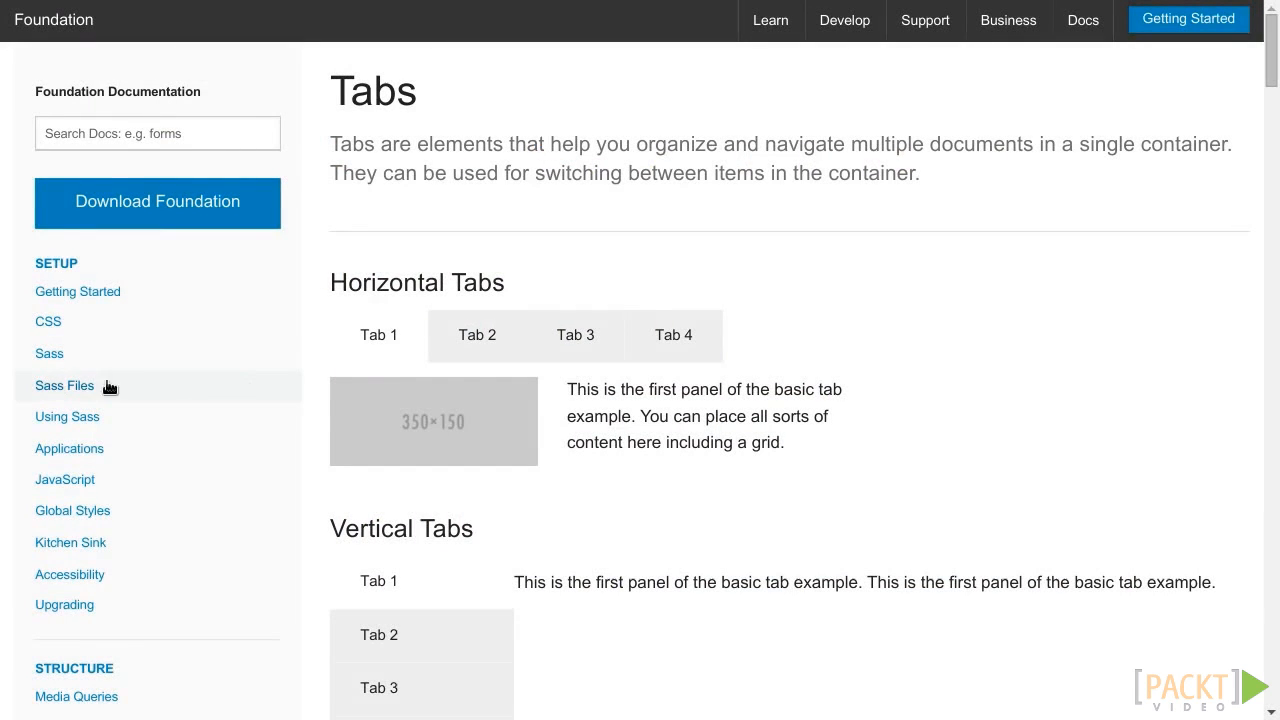
pyautogui.click(476, 336)
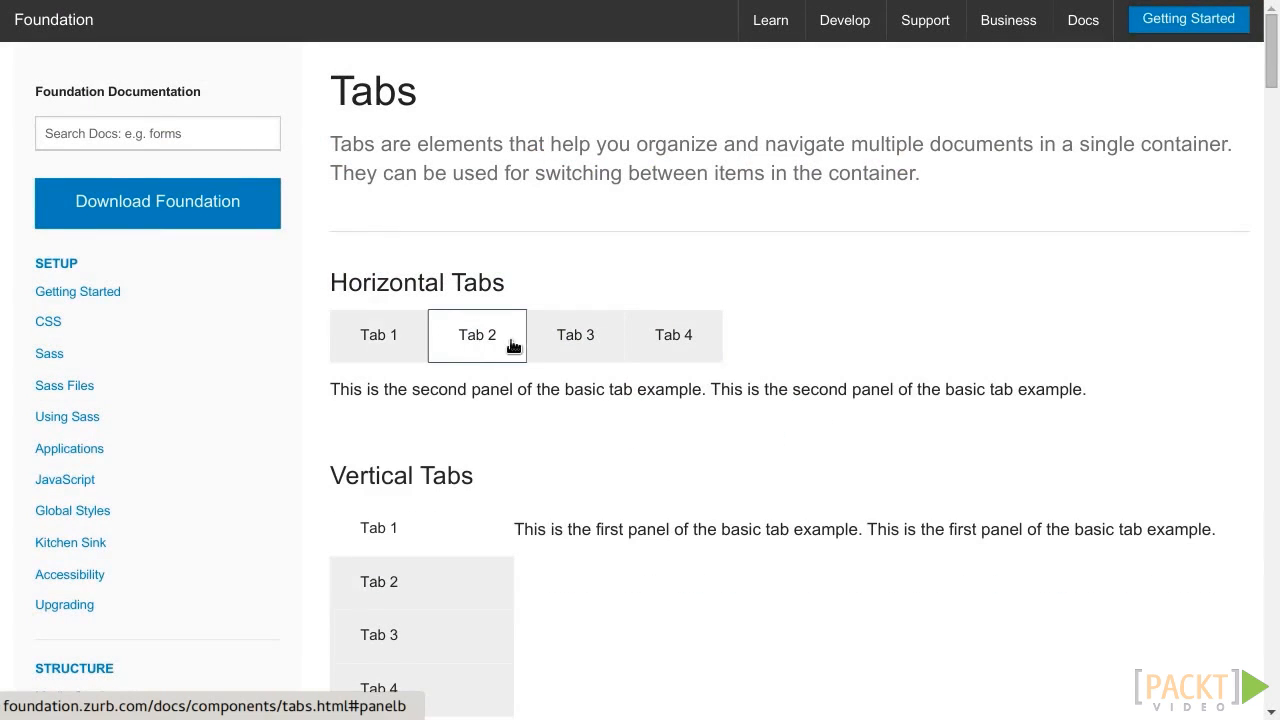
pyautogui.click(576, 336)
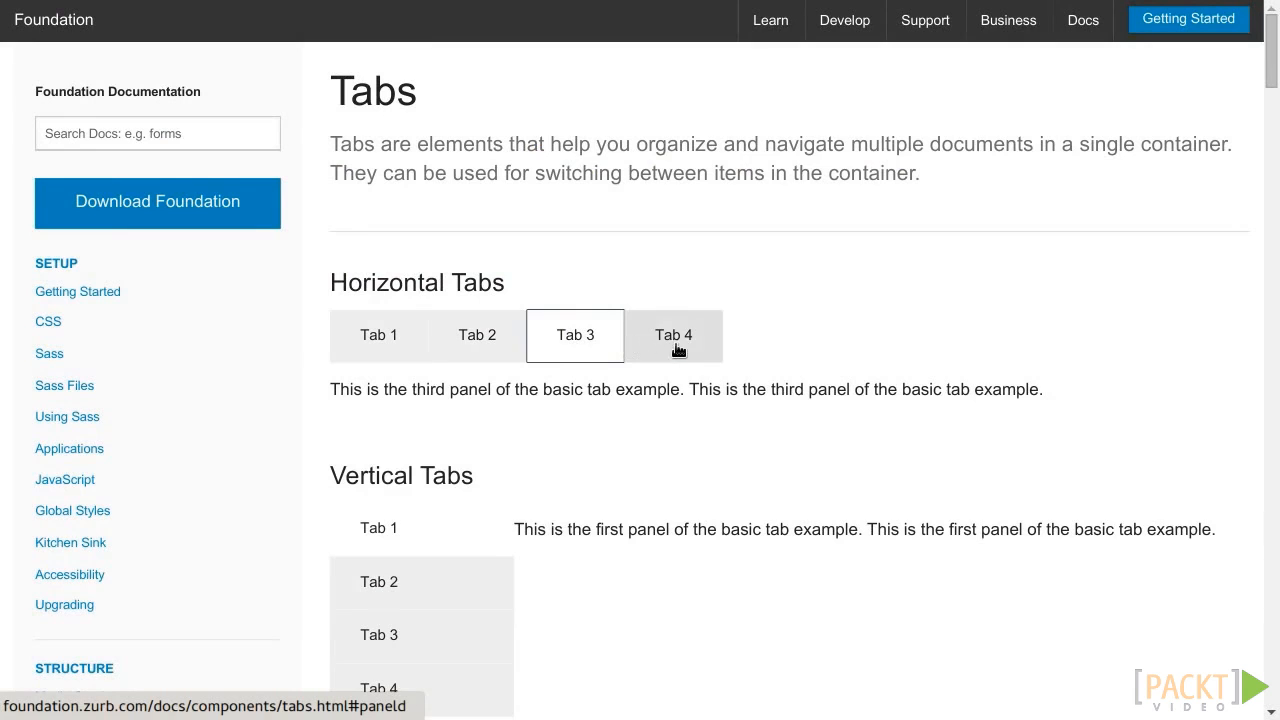
pyautogui.click(378, 336)
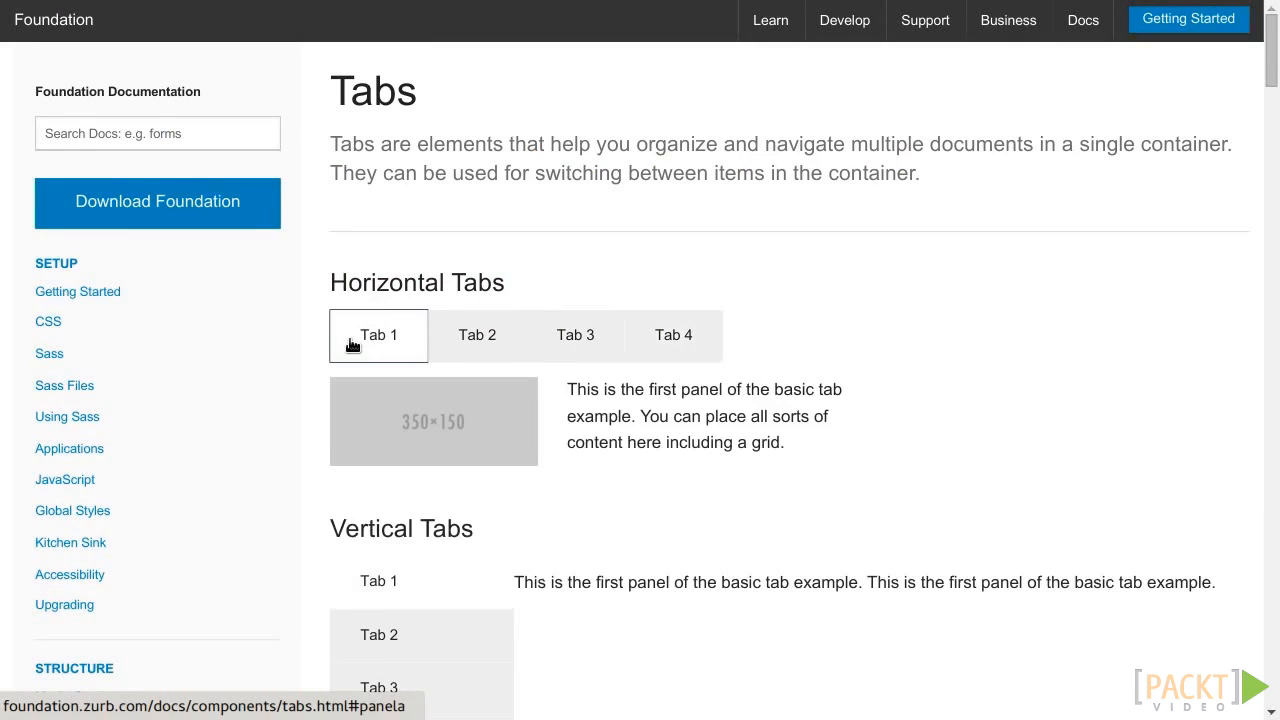